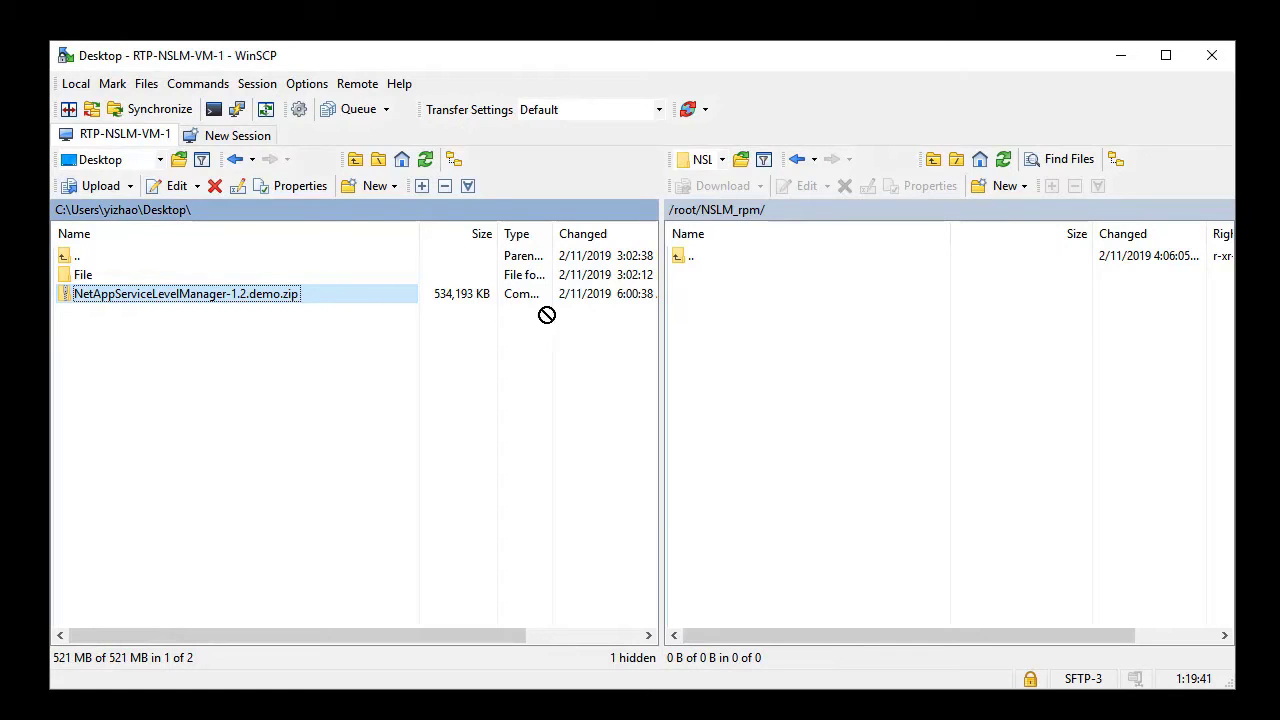
Upload NetAppServiceLevelManager-1.2.demo.zip from the Desktop to /root/NSLM_rpm/ on the VM.
left_click(96, 184)
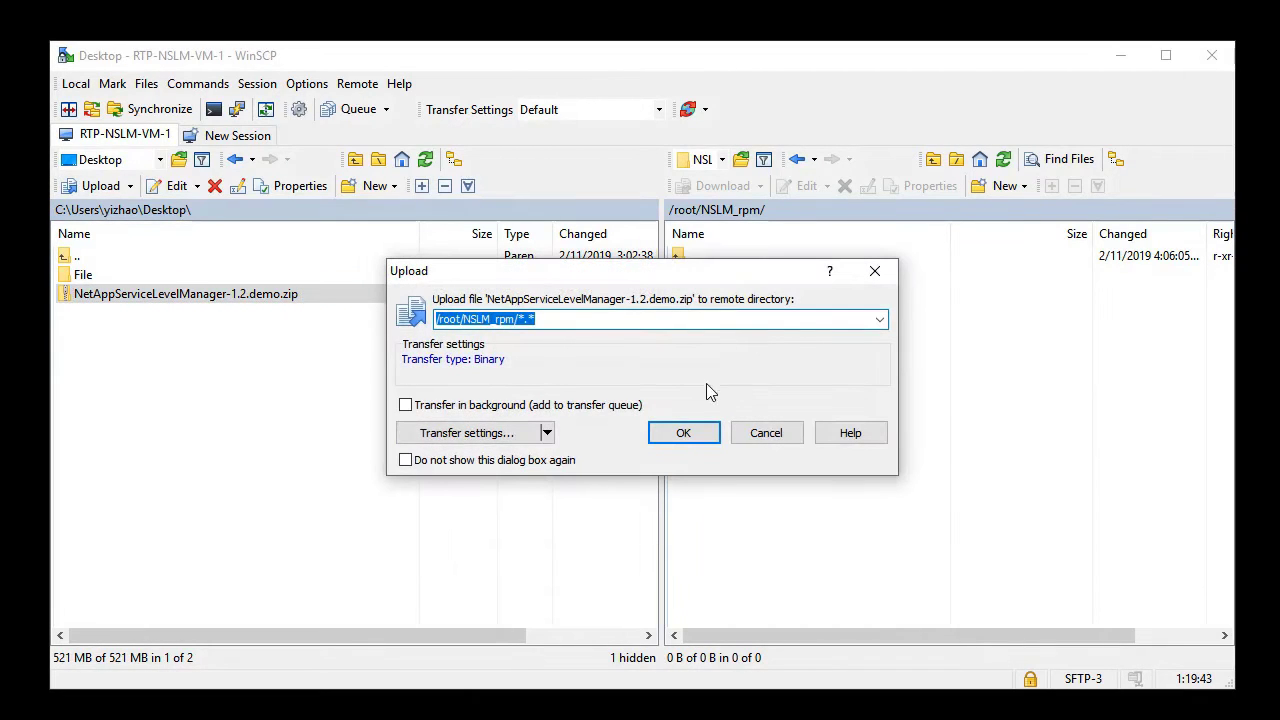
left_click(684, 432)
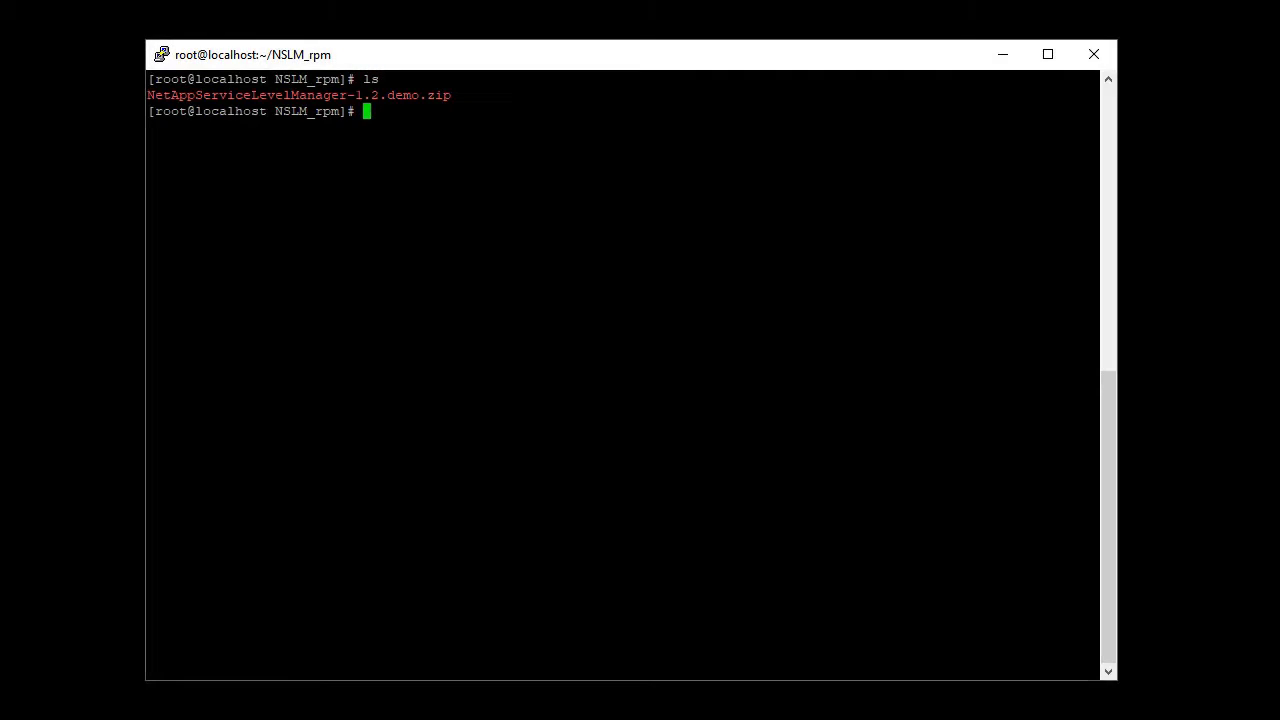
Unzip NetAppServiceLevelManager-1.2.demo.zip in NSLM_rpm and run ./pre_install_check.sh.
type("un")
type("ls")
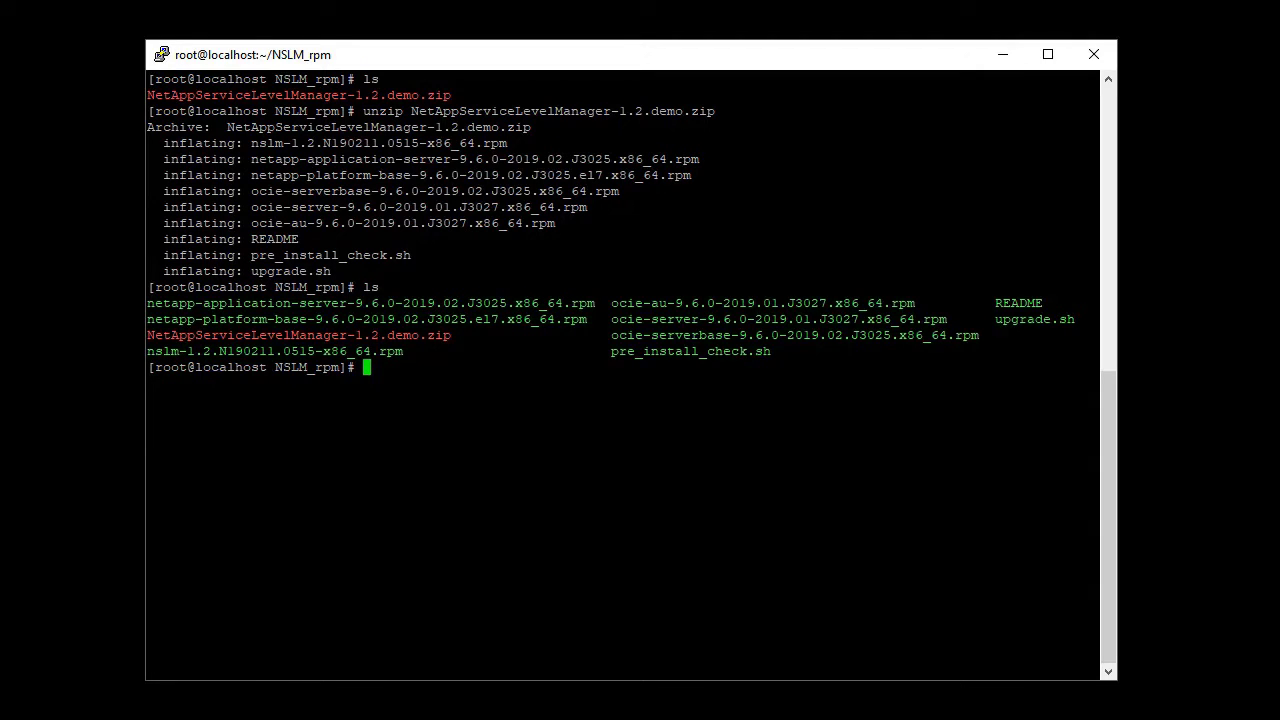
type("./pre")
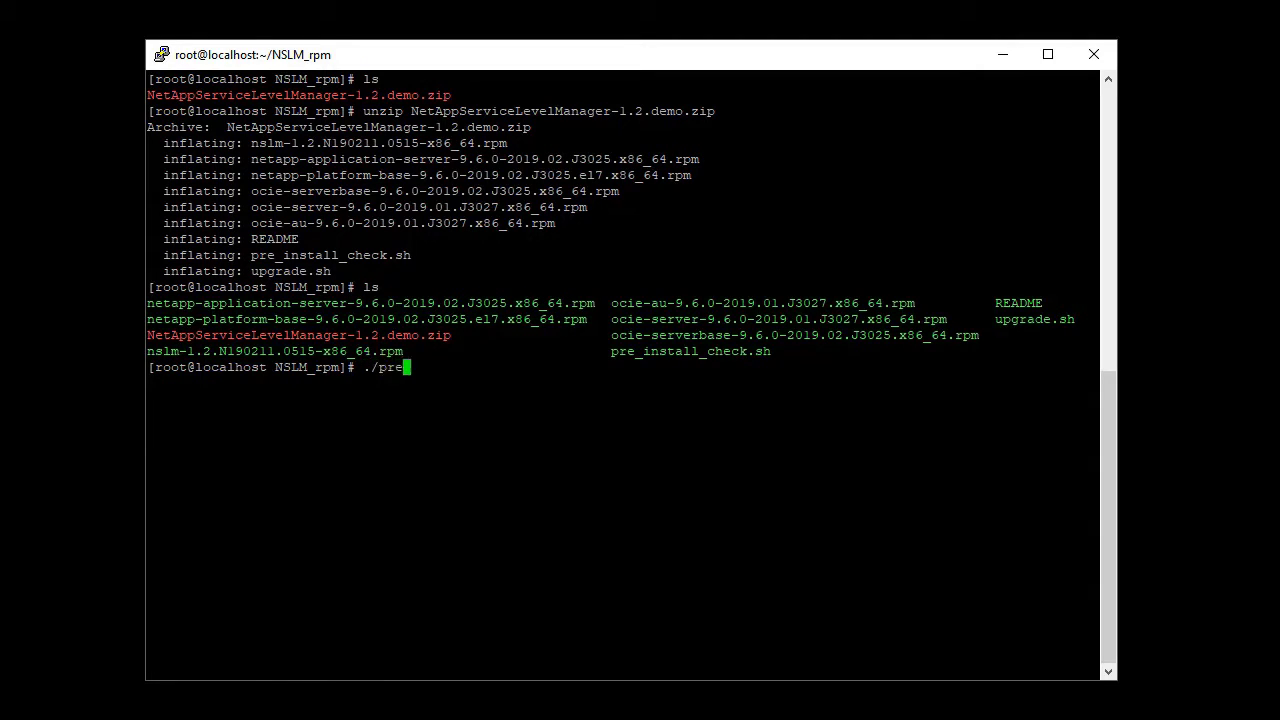
key("Return")
type("l")
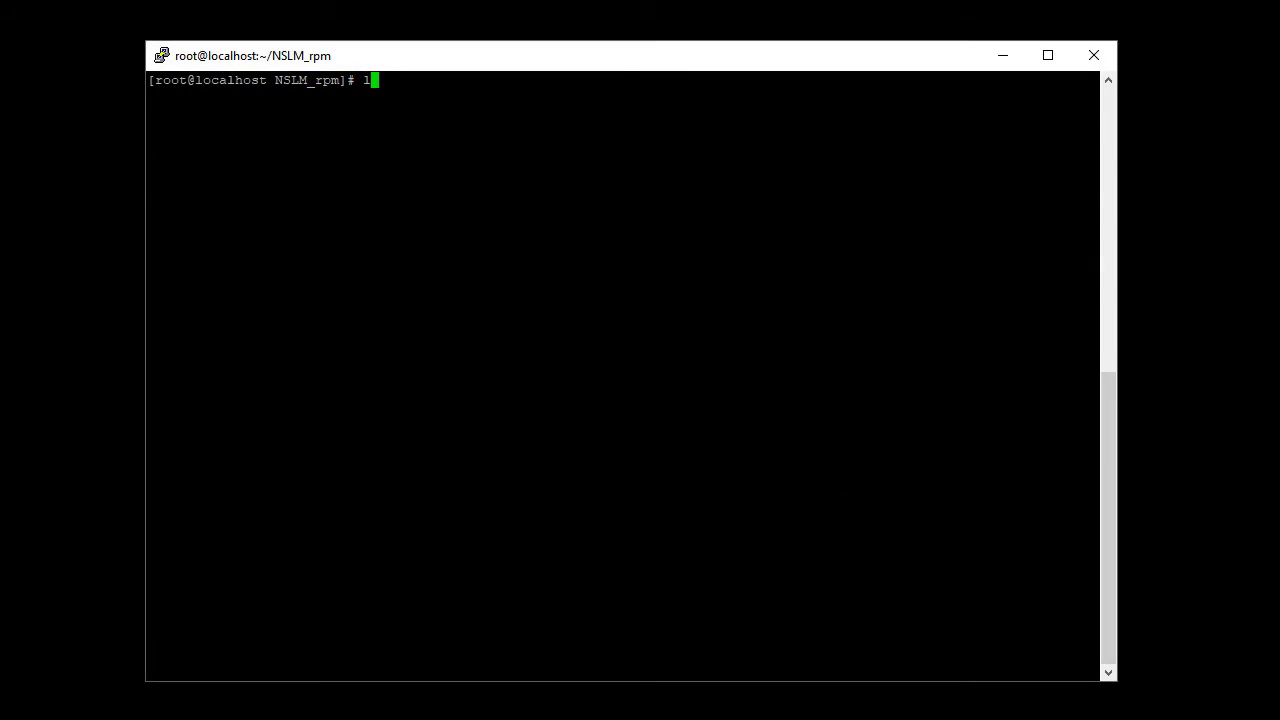
Clear the terminal and run yum install *.rpm to install all Service Level Manager packages.
key("Return")
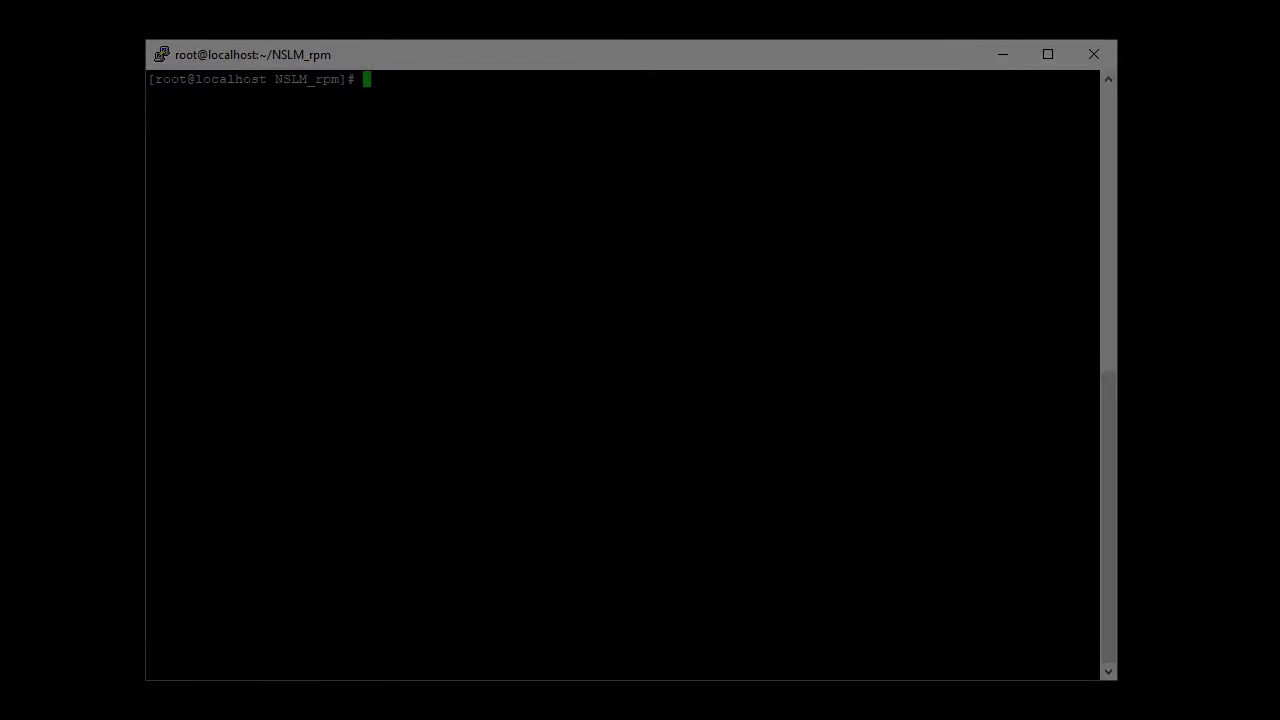
type("yum")
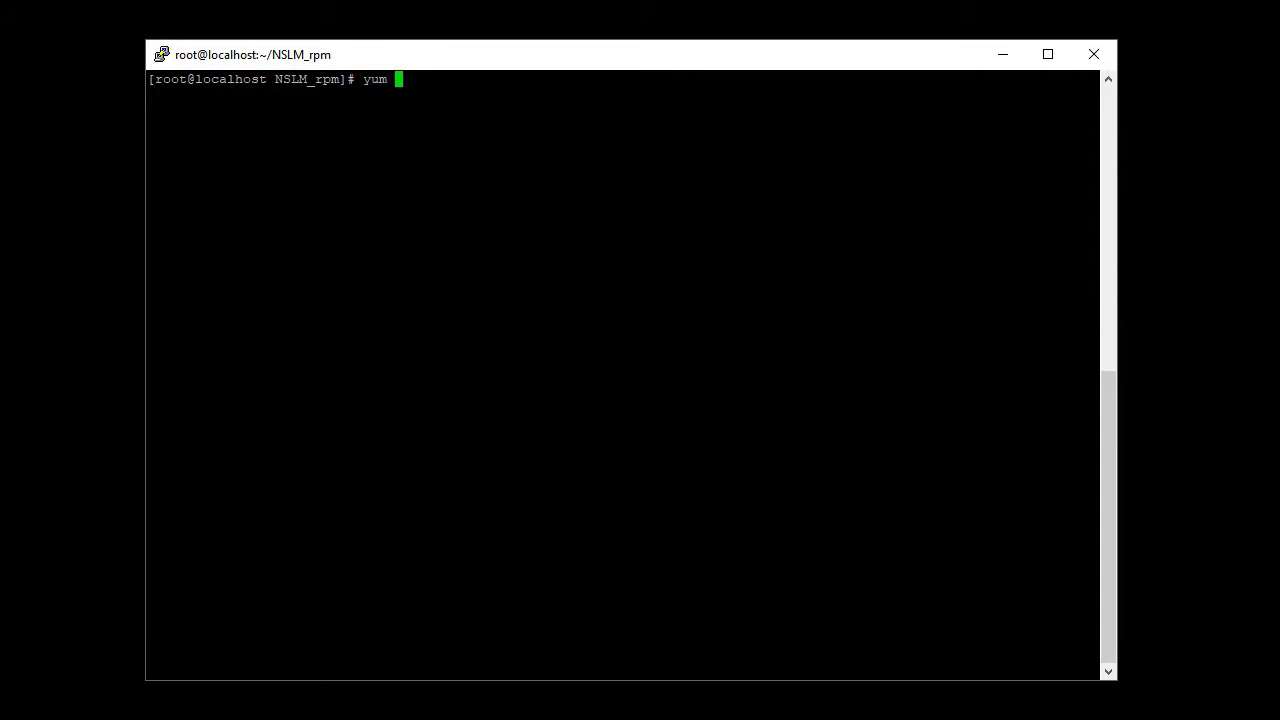
type("install *.")
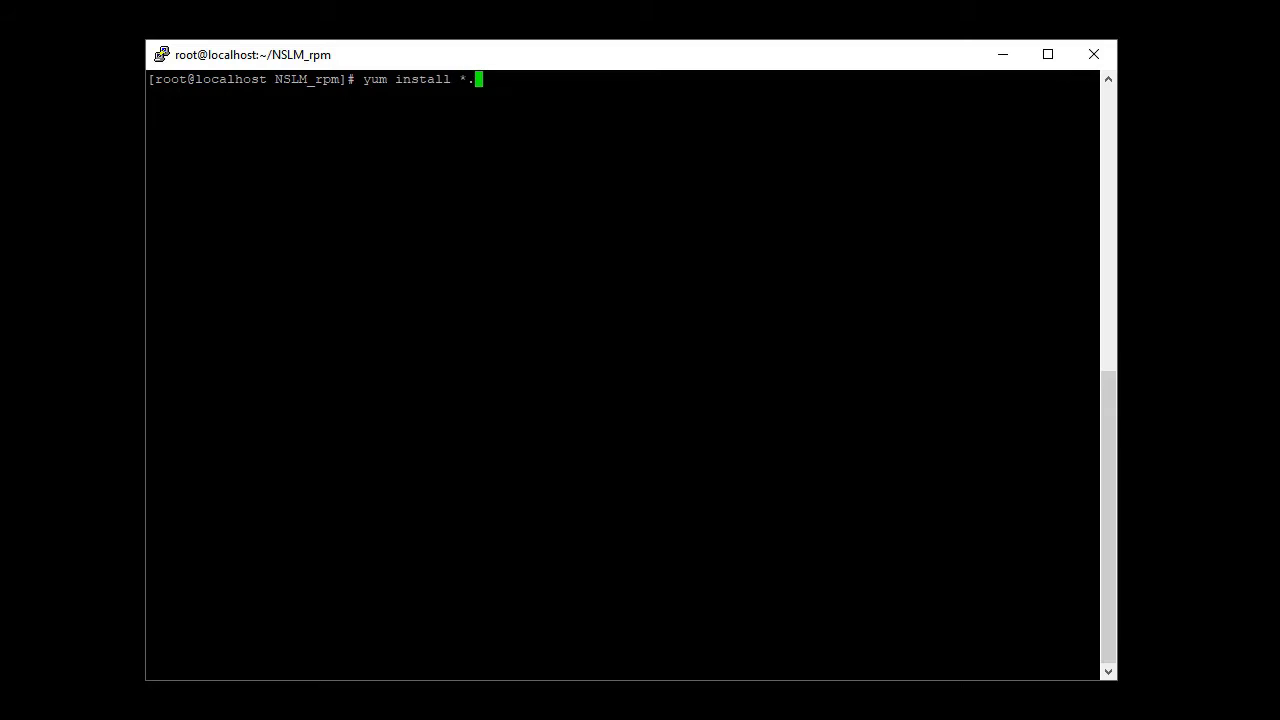
key("Return")
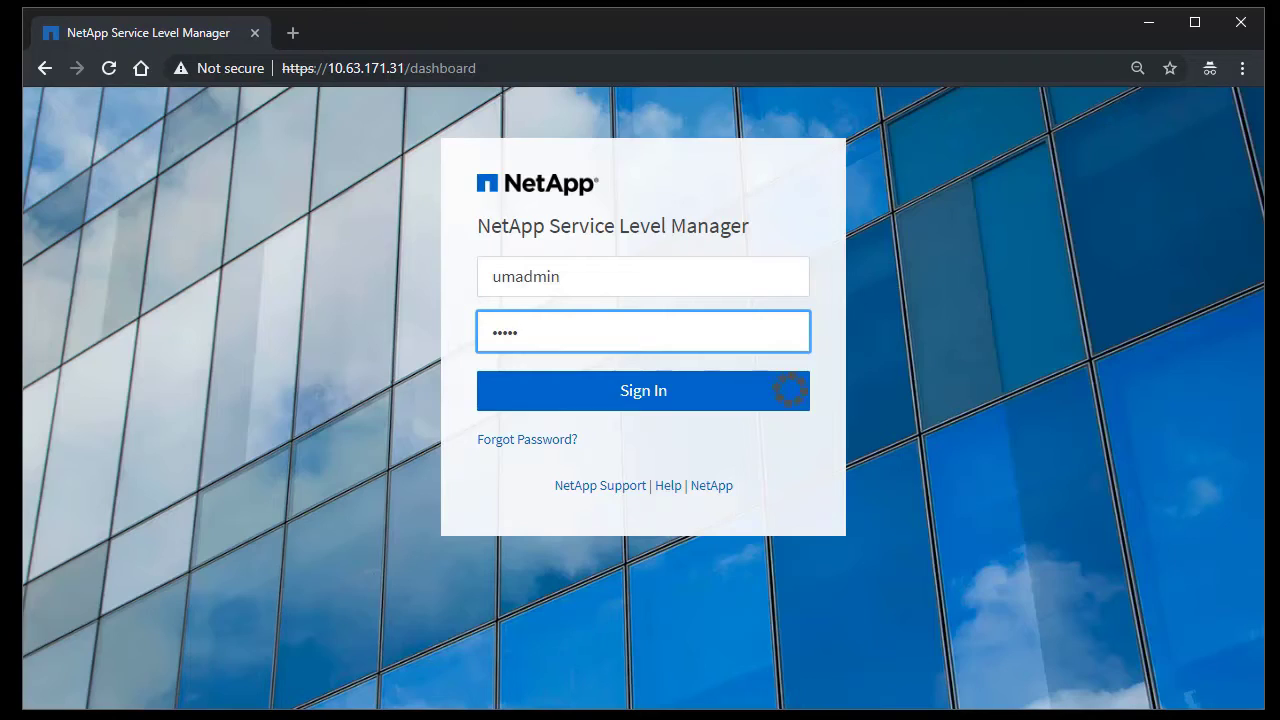
left_click(644, 390)
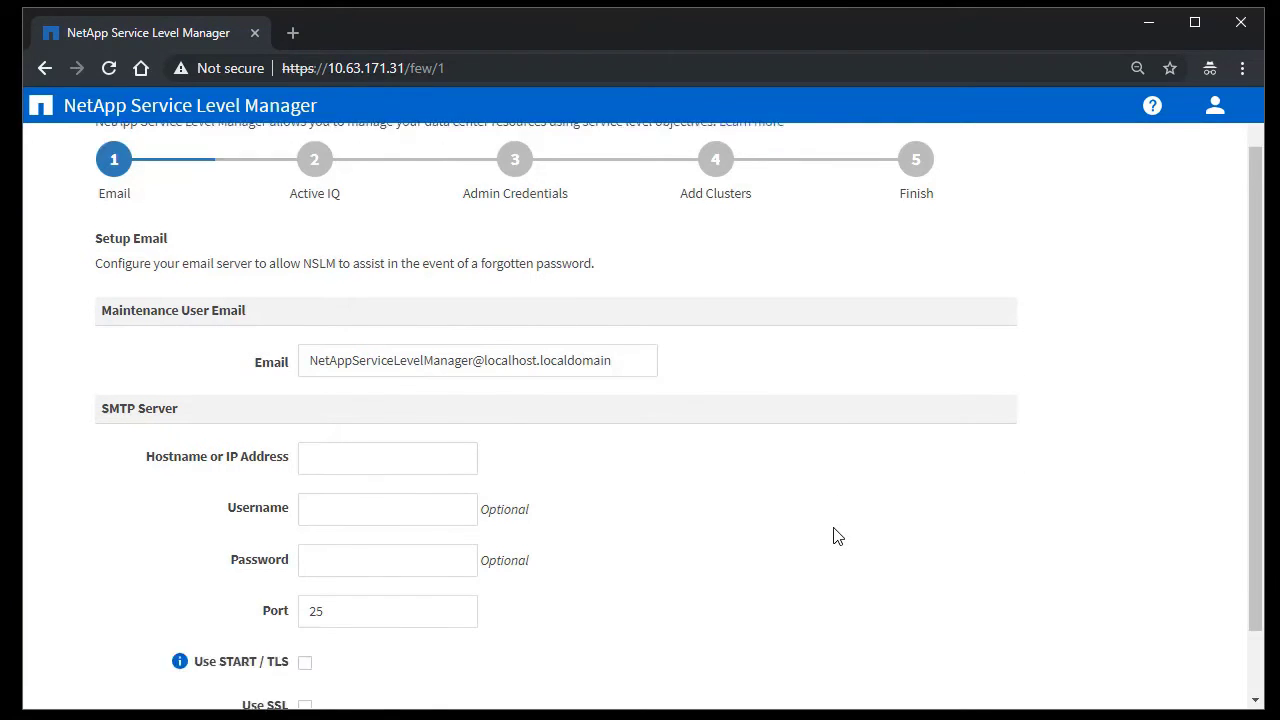
scroll("down", 3)
type("localhost")
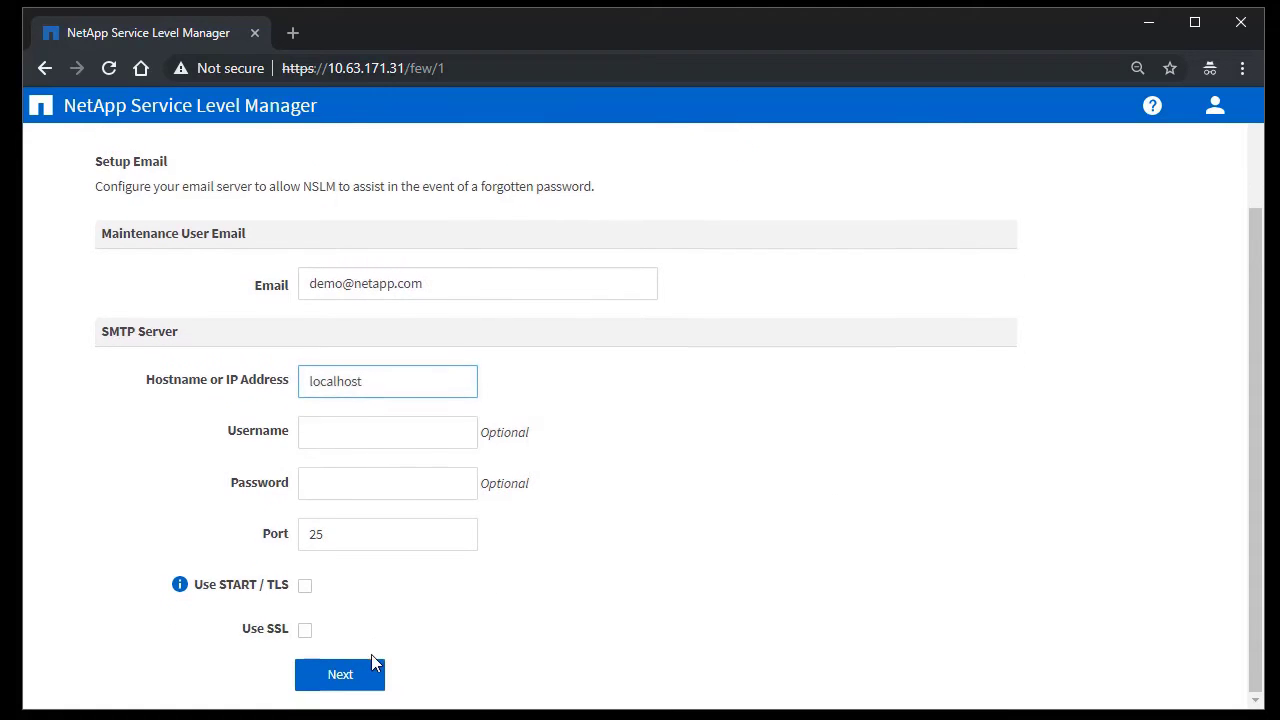
left_click(340, 674)
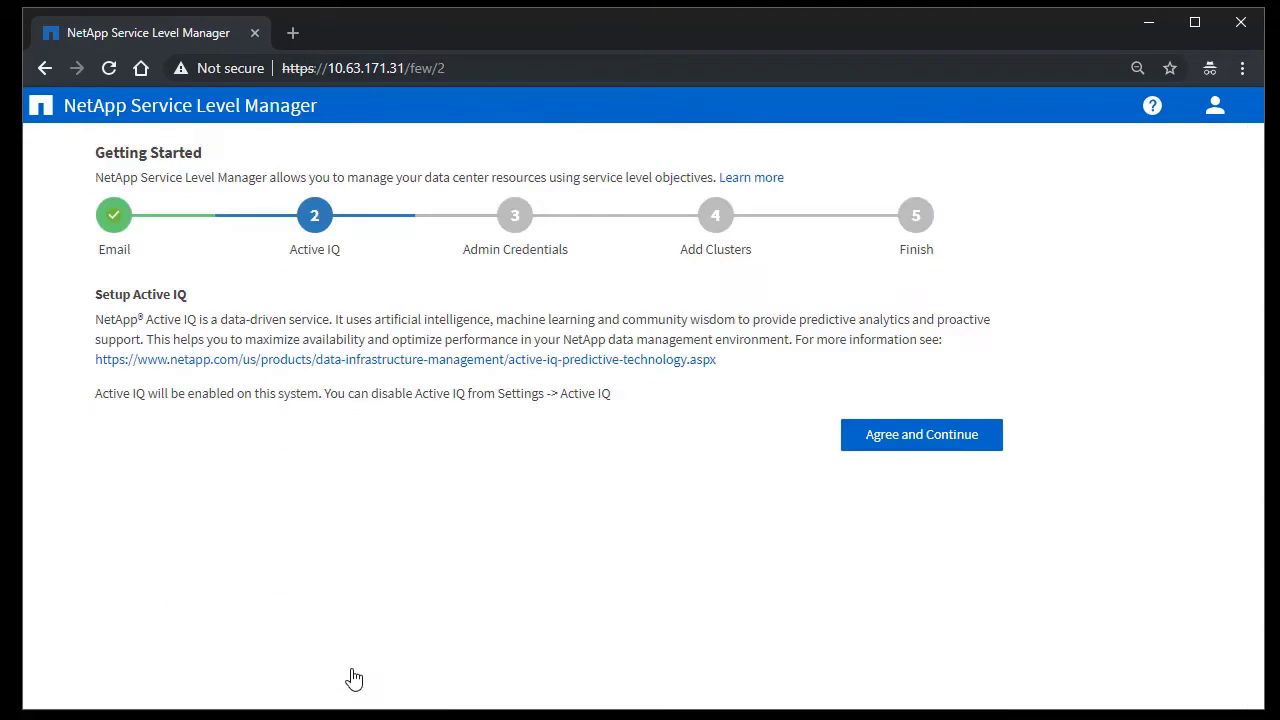
mouse_move(992, 444)
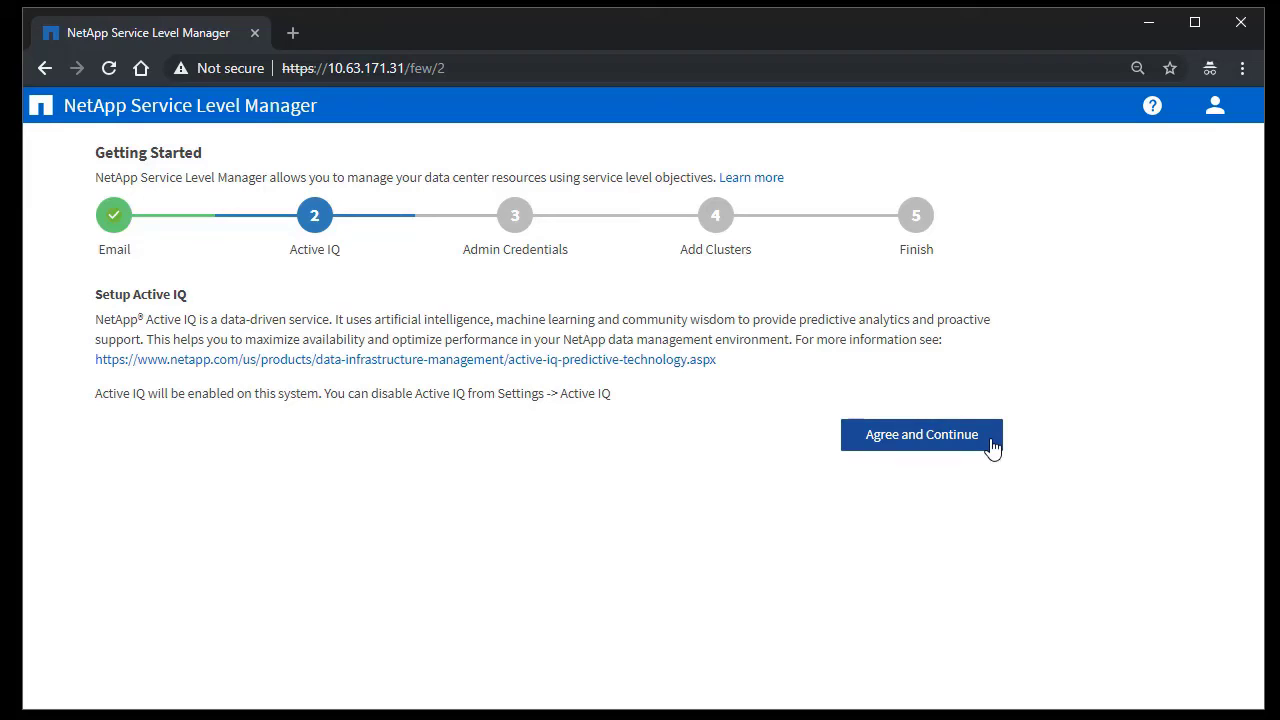
Agree to enable Active IQ and set the new admin password.
left_click(920, 434)
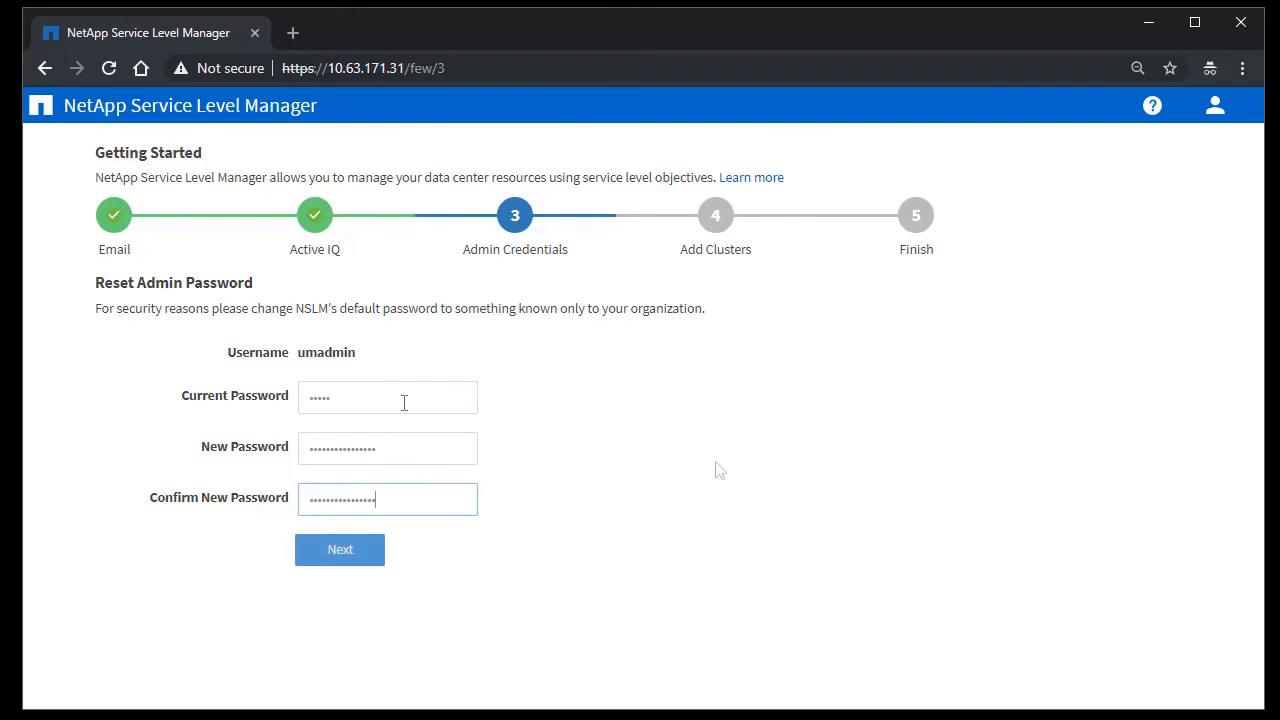
left_click(340, 548)
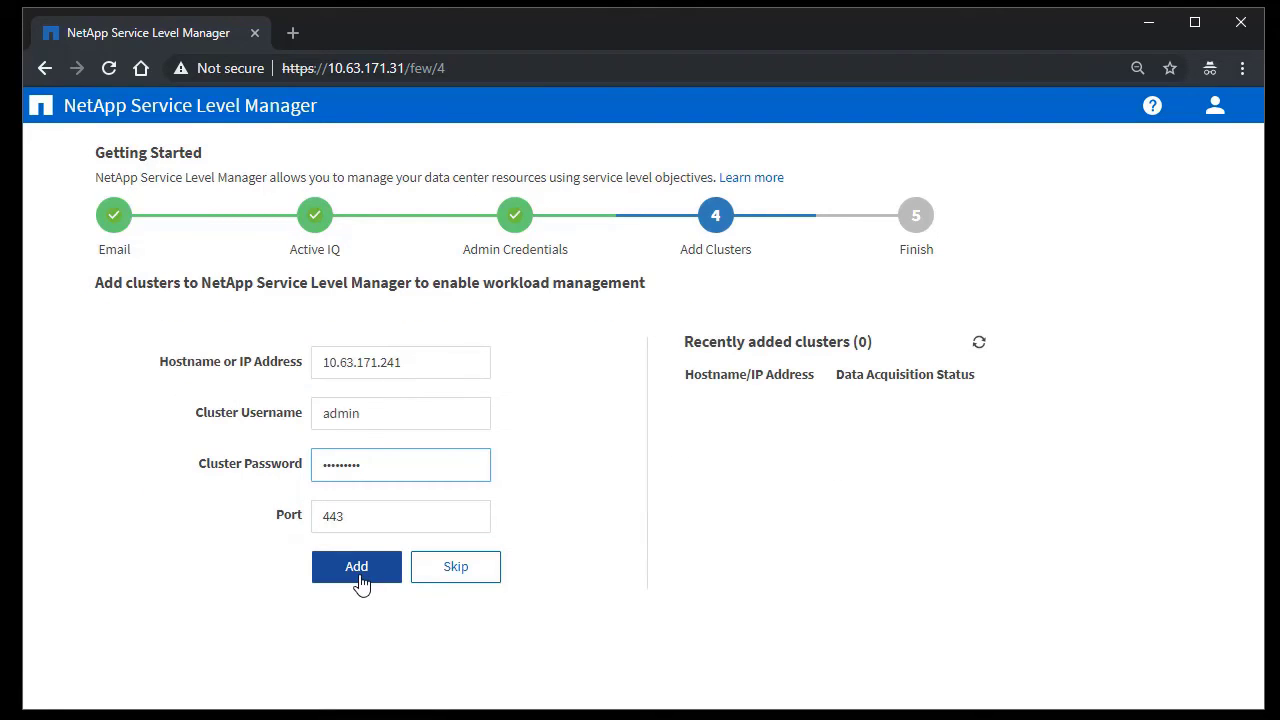
Add cluster 10.63.171.241, trust its self-signed certificate and finish the wizard to the Dashboard.
left_click(356, 566)
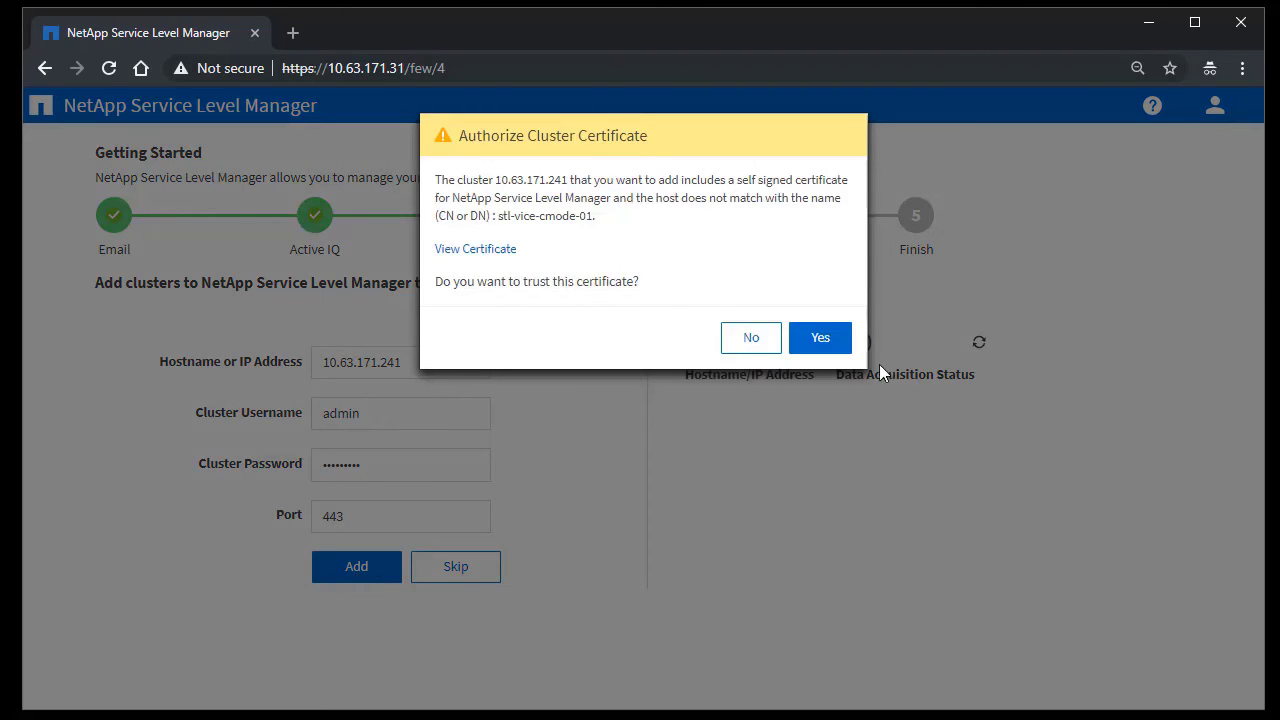
left_click(820, 336)
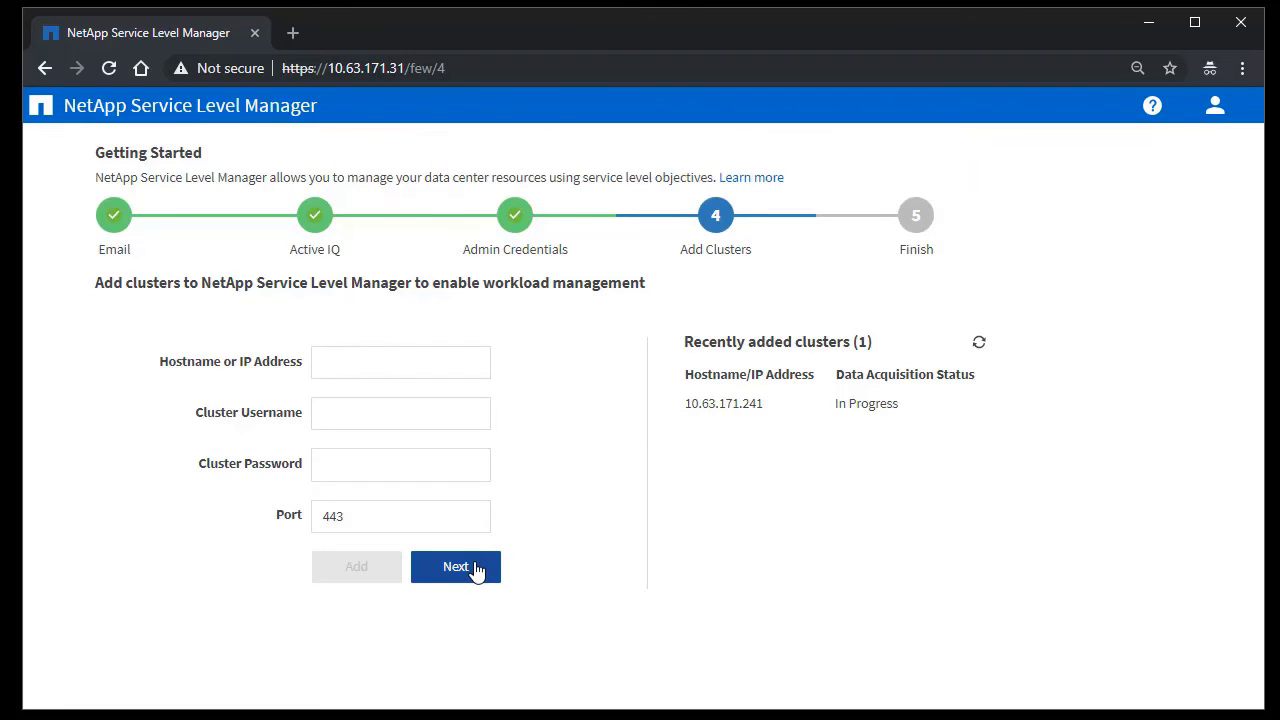
left_click(456, 568)
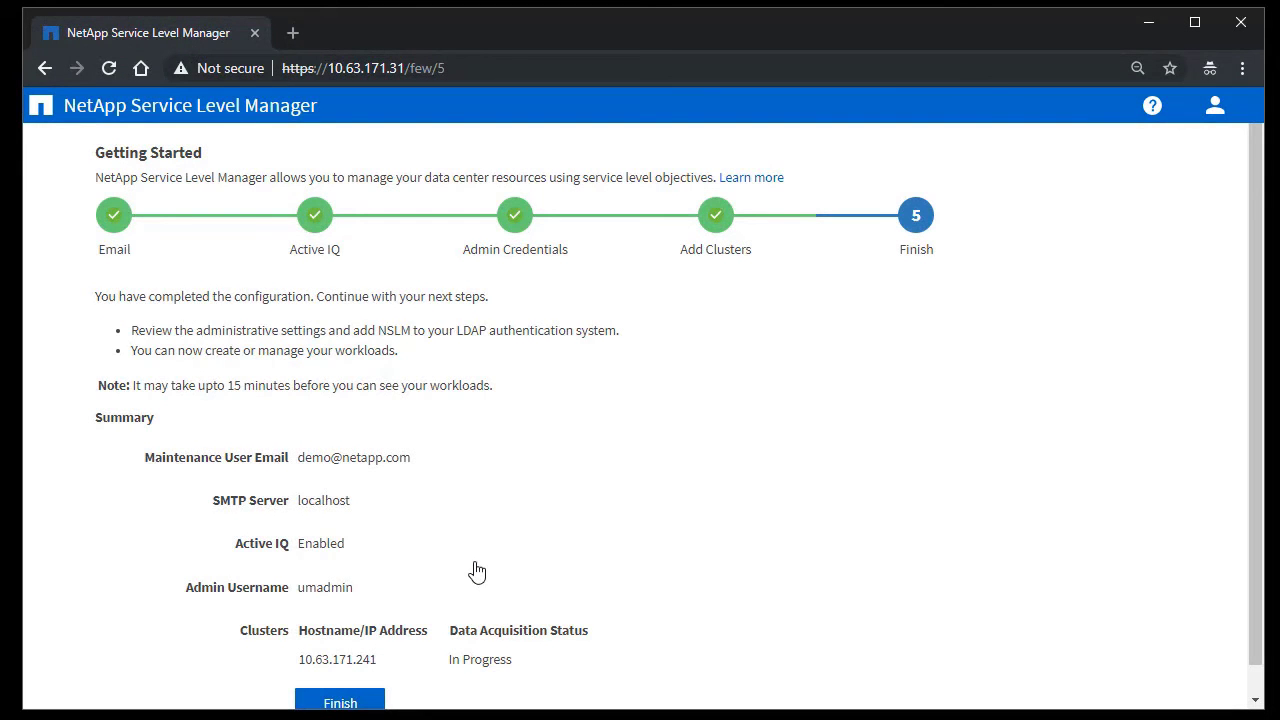
scroll("down", 3)
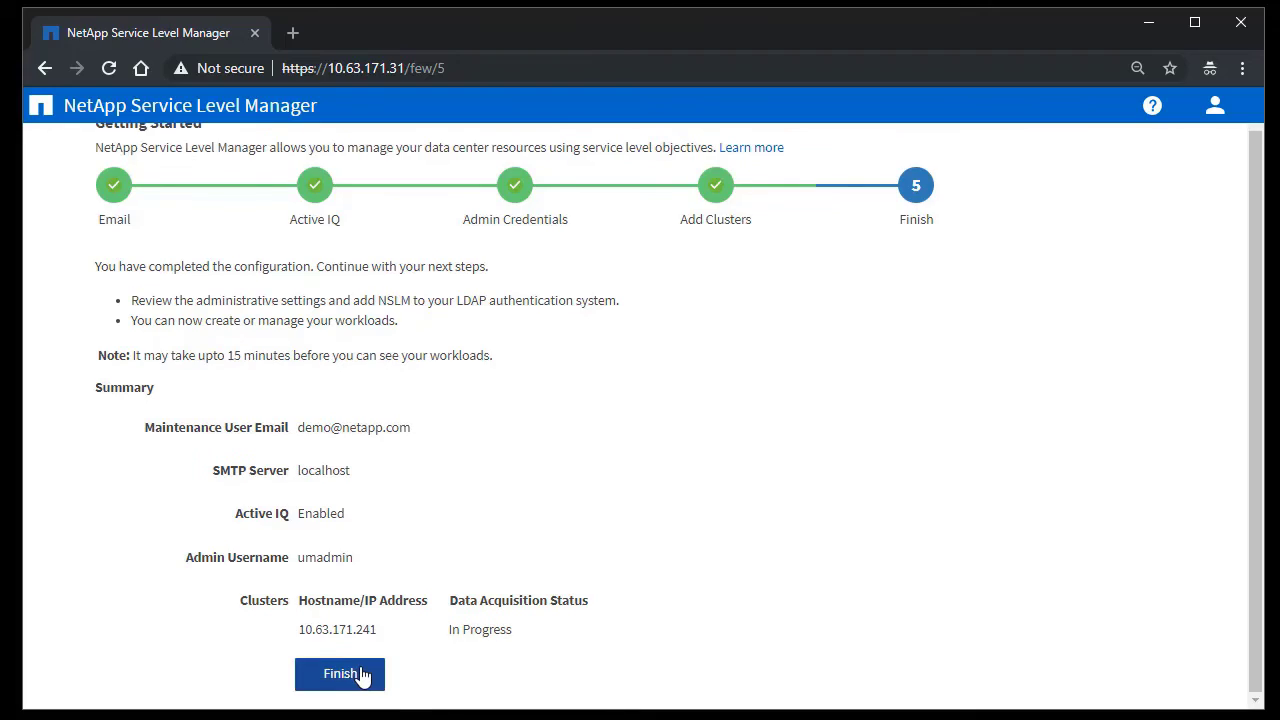
left_click(340, 672)
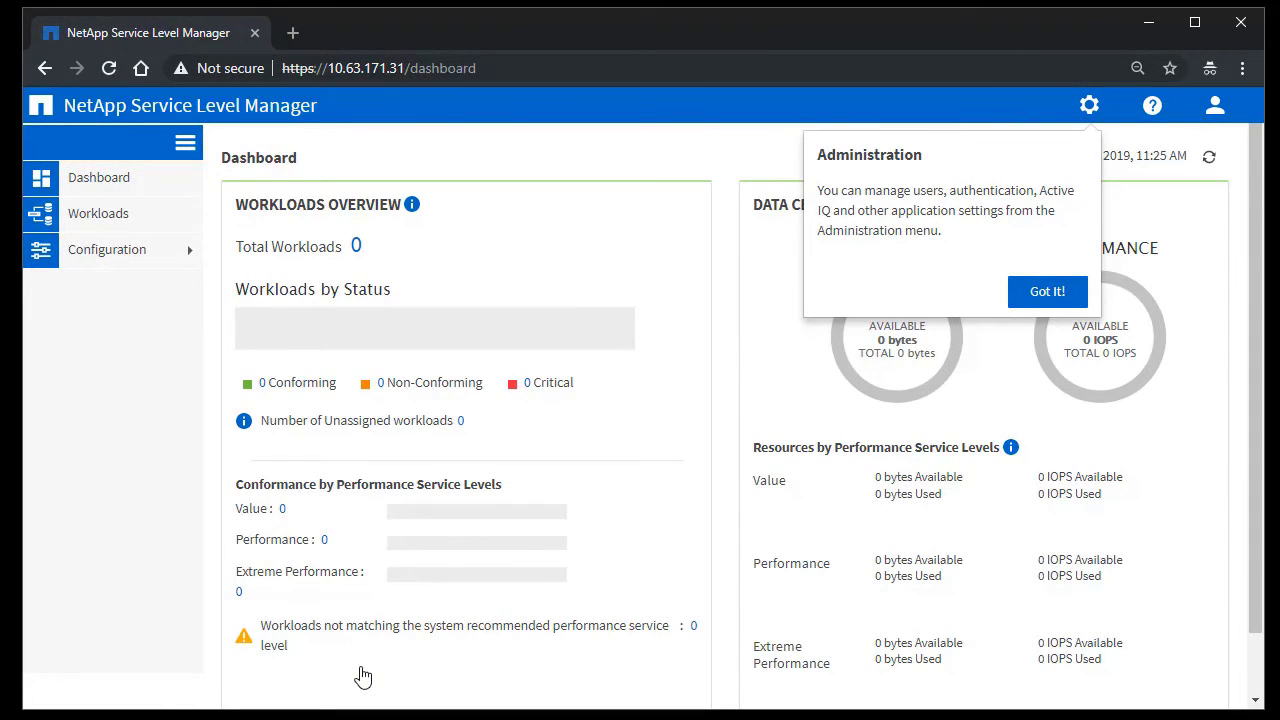
Dismiss the Administration, Manage Your Workloads, Workloads Overview and Data Center tips with Got It!
left_click(1048, 292)
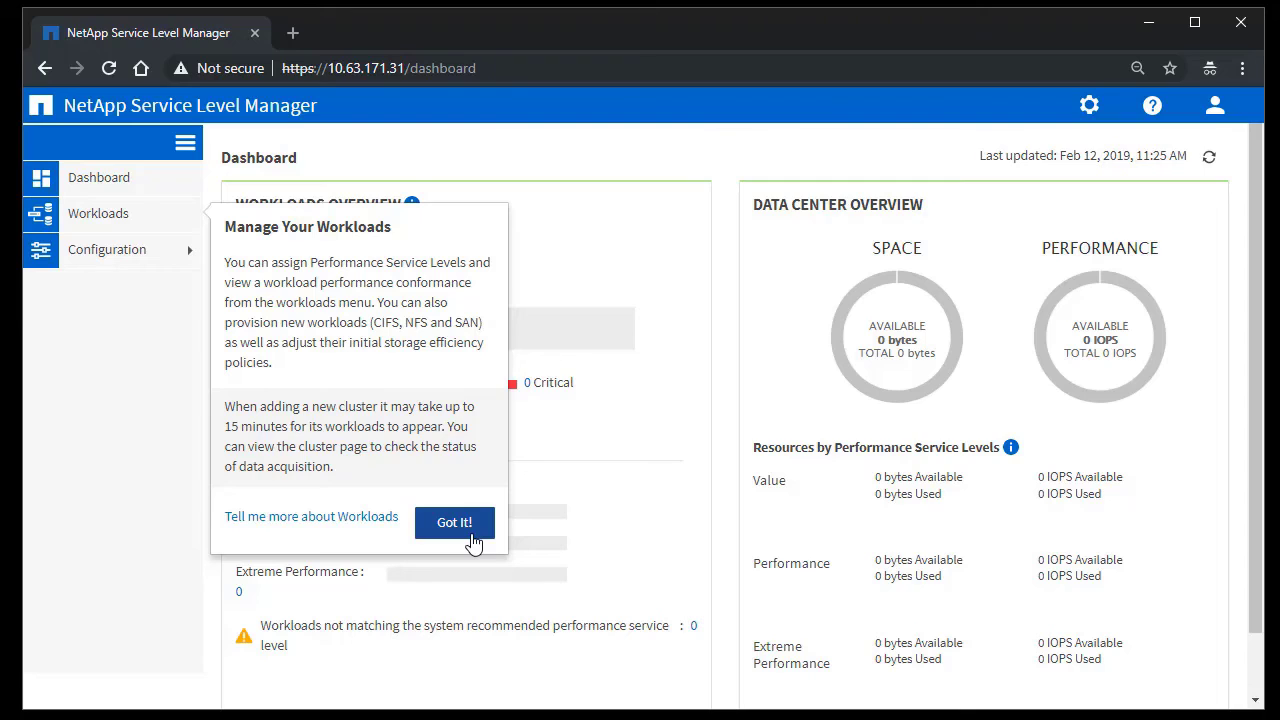
left_click(454, 522)
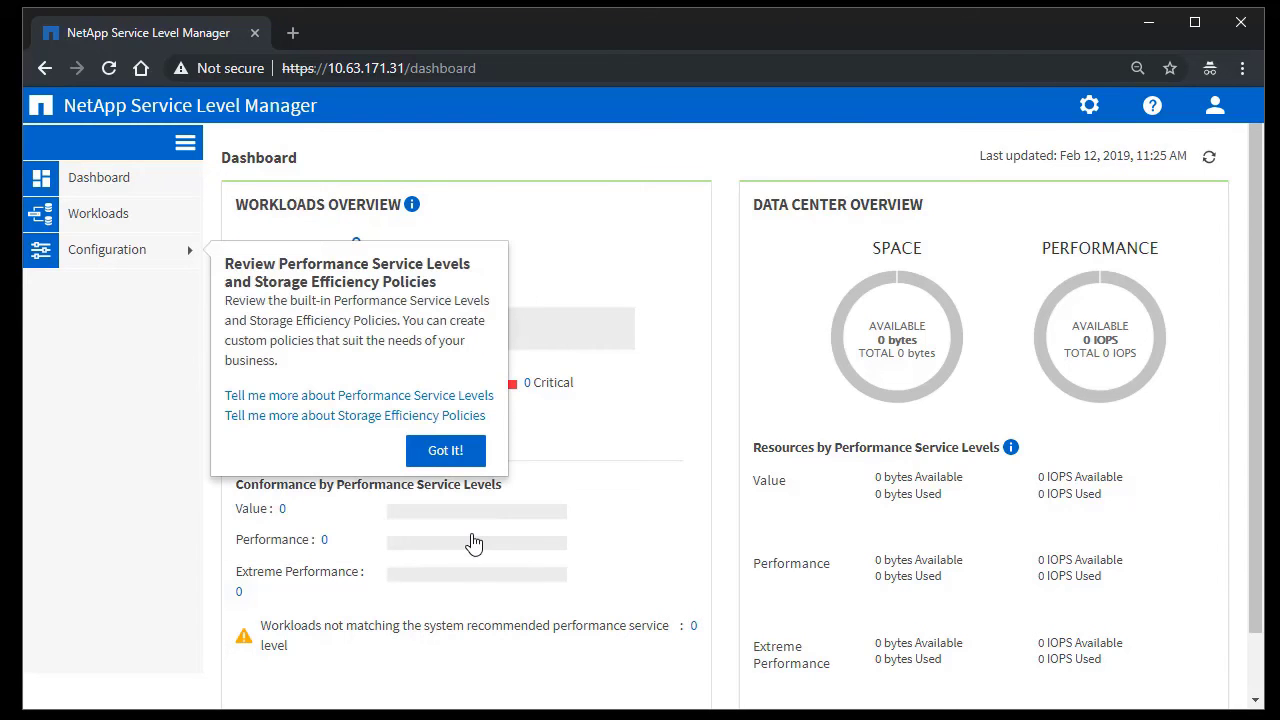
mouse_move(446, 452)
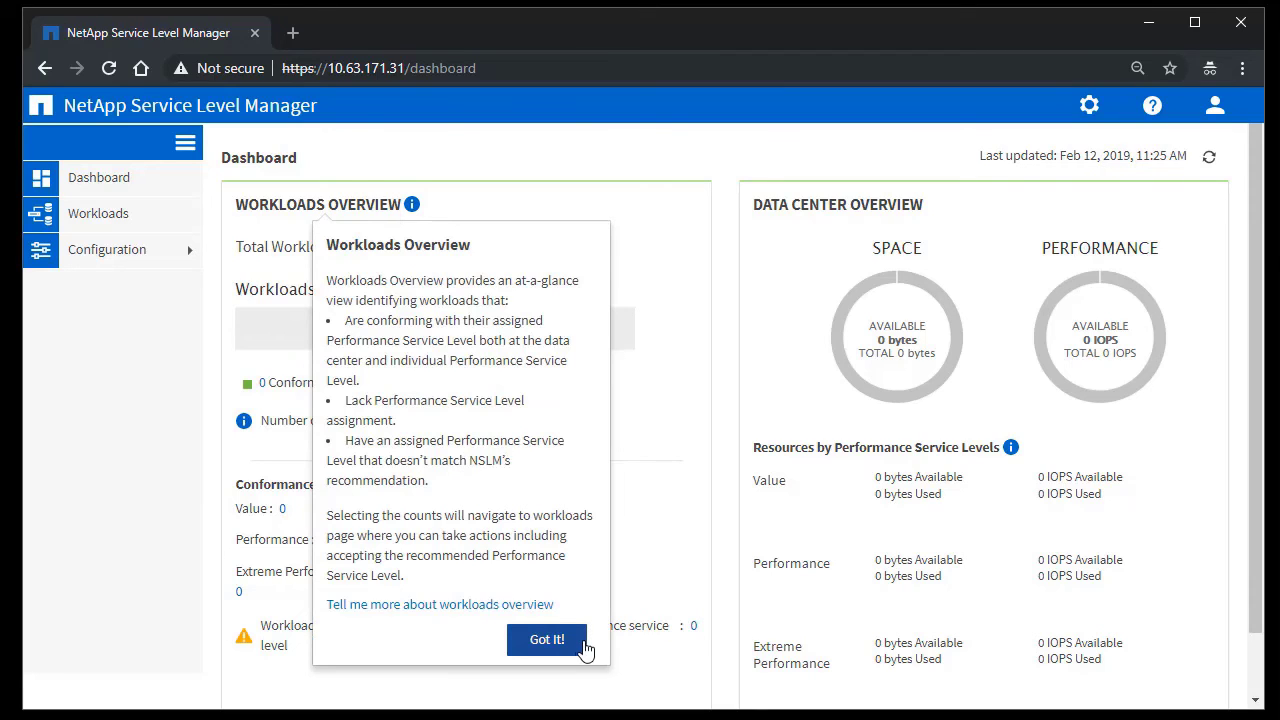
mouse_move(576, 644)
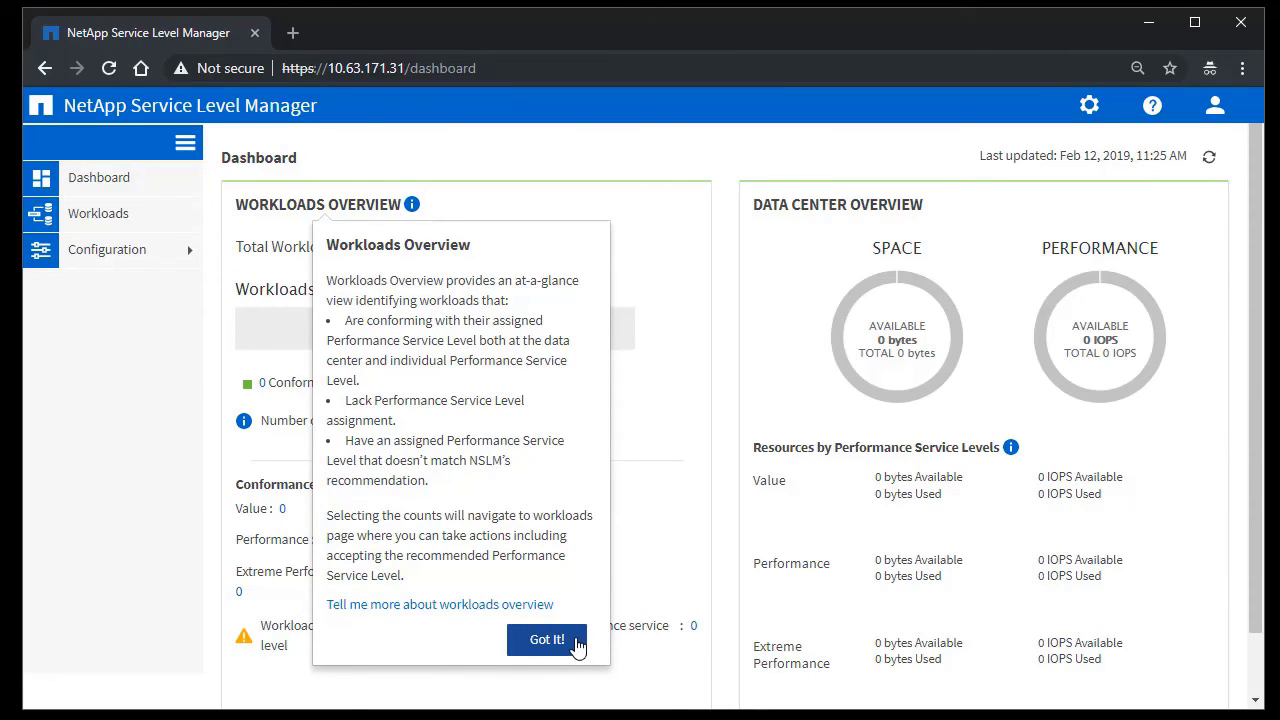
left_click(548, 640)
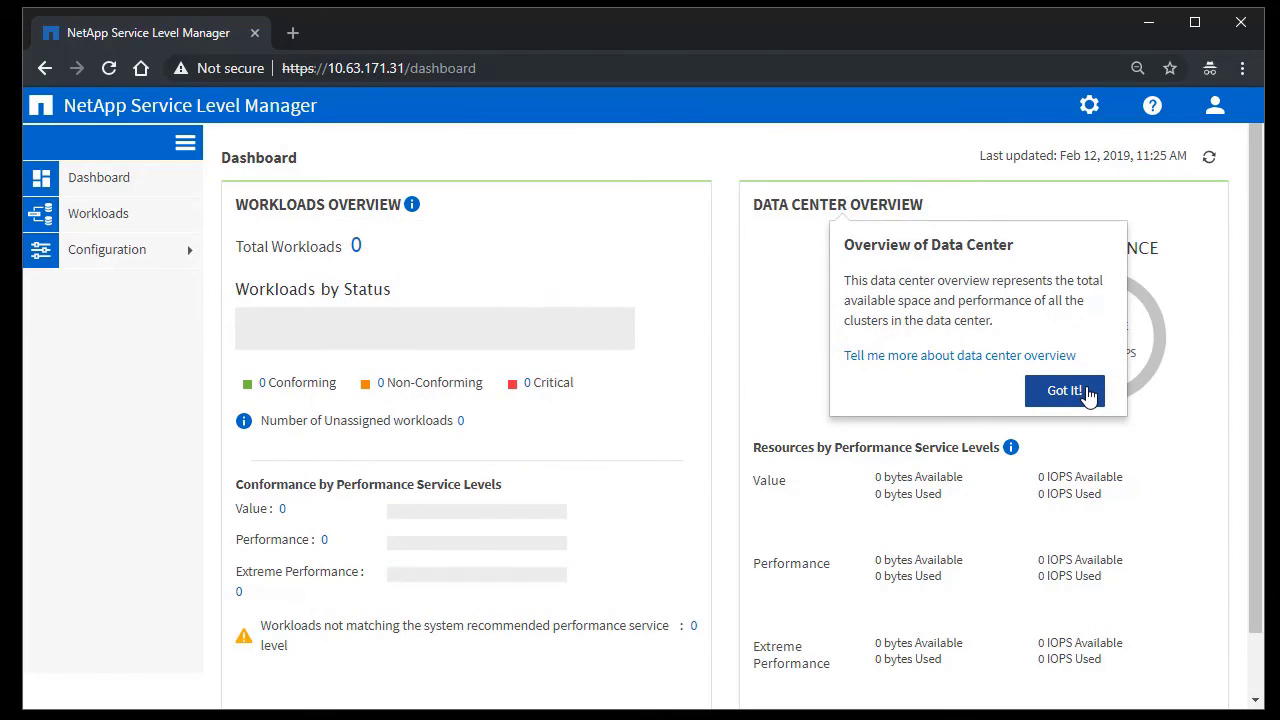
left_click(1064, 390)
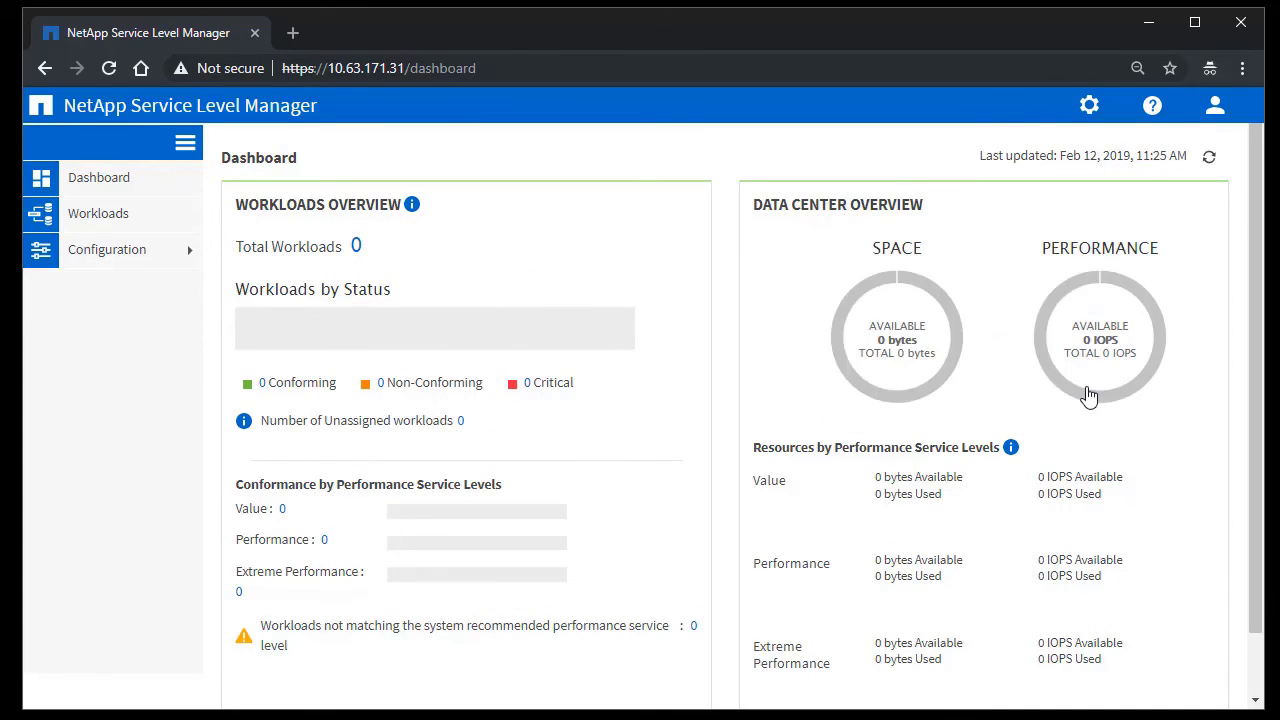